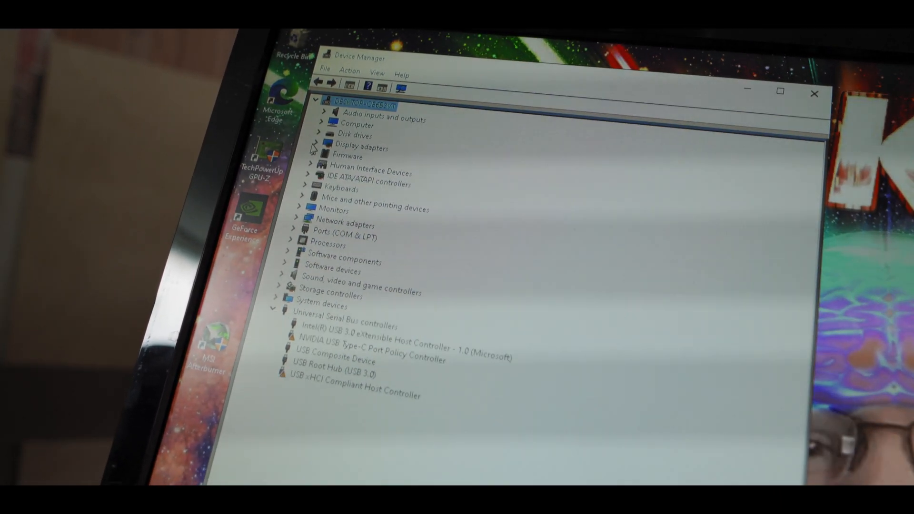
Select the GTX 1660 SUPER and apply power limit 70%, temp limit 71 °C, fan 65%
click(321, 145)
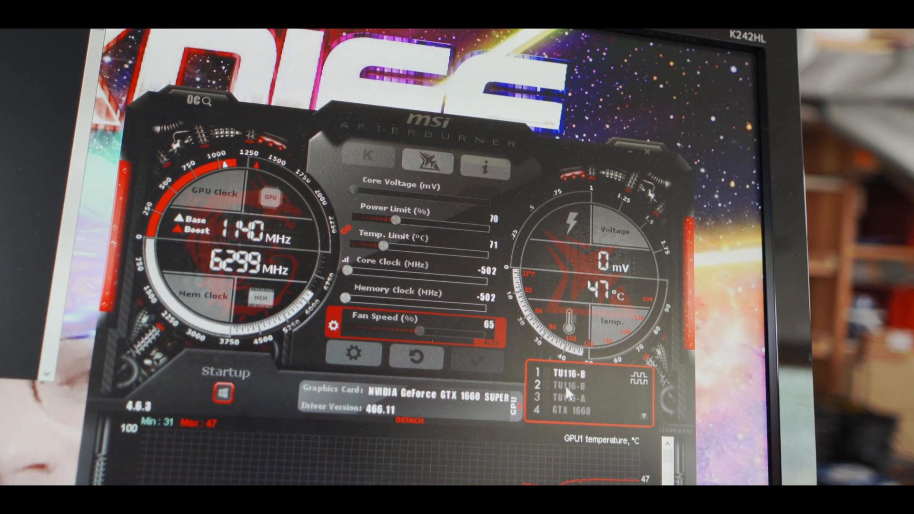
click(571, 396)
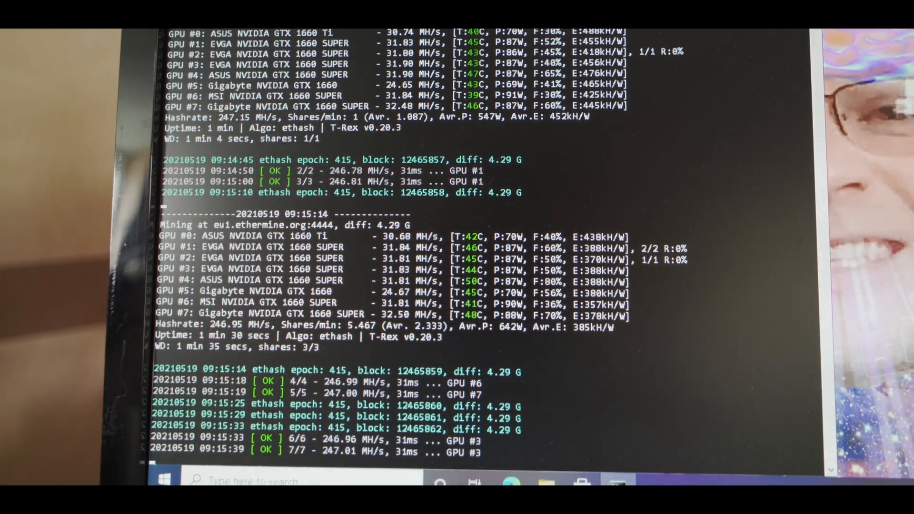
Scroll the T-Rex console to the latest per-GPU hashrate report, ~247 MH/s total
scroll(down, 3)
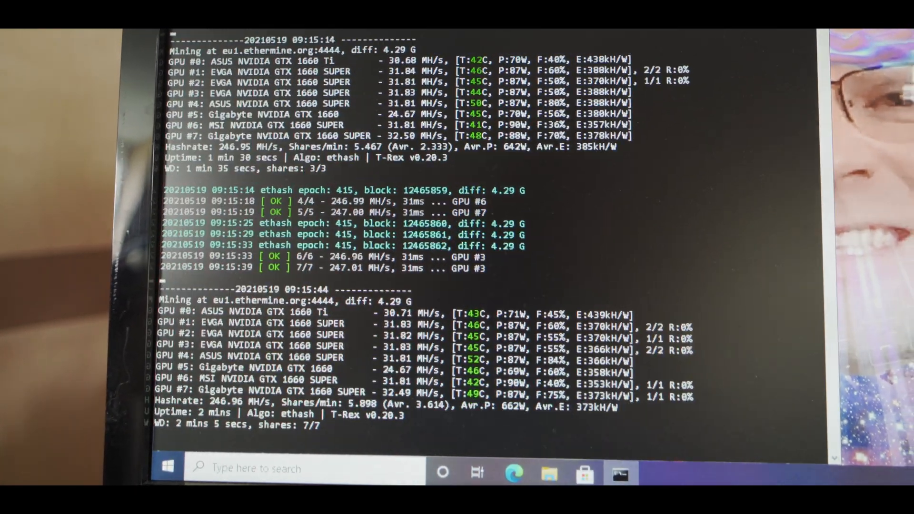